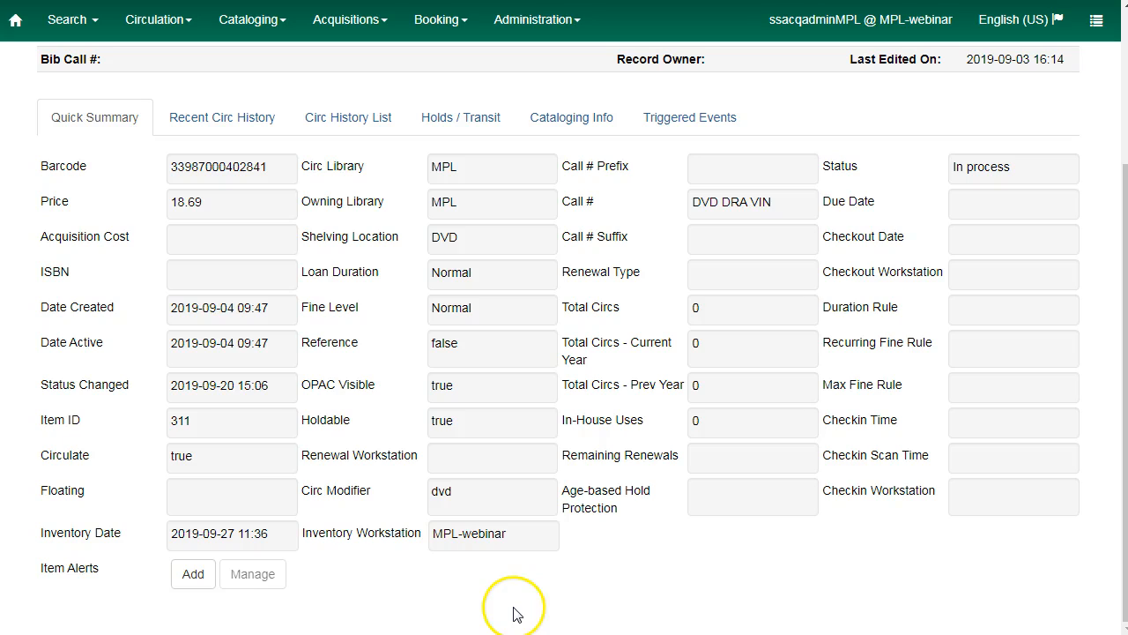
{"action": "mouse_move", "coordinate": [467, 596]}
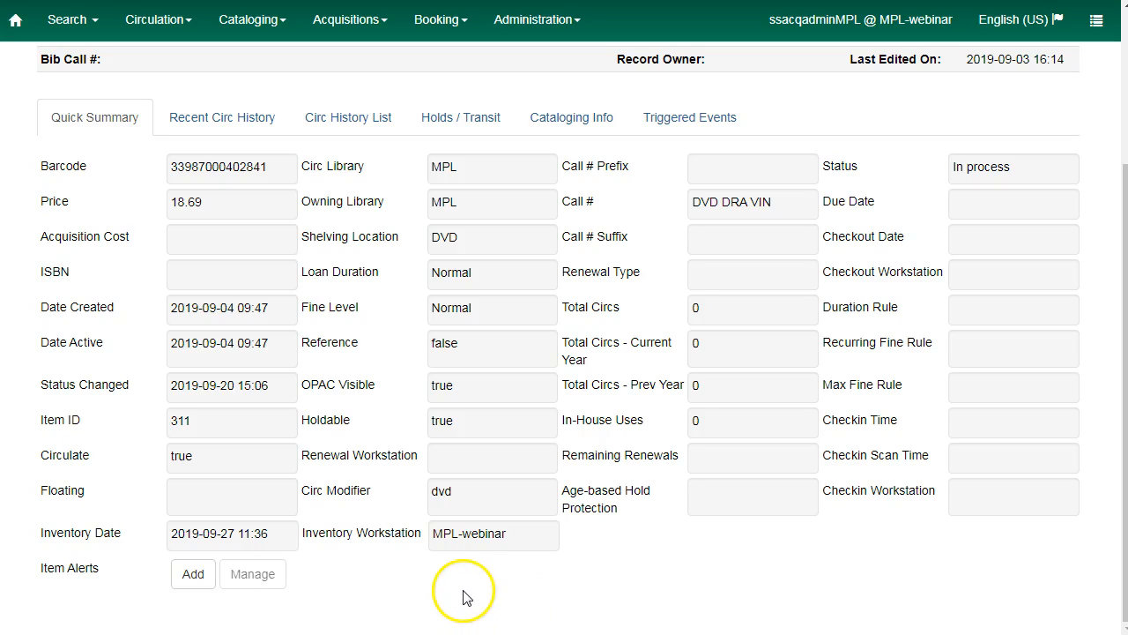
{"action": "mouse_move", "coordinate": [395, 599]}
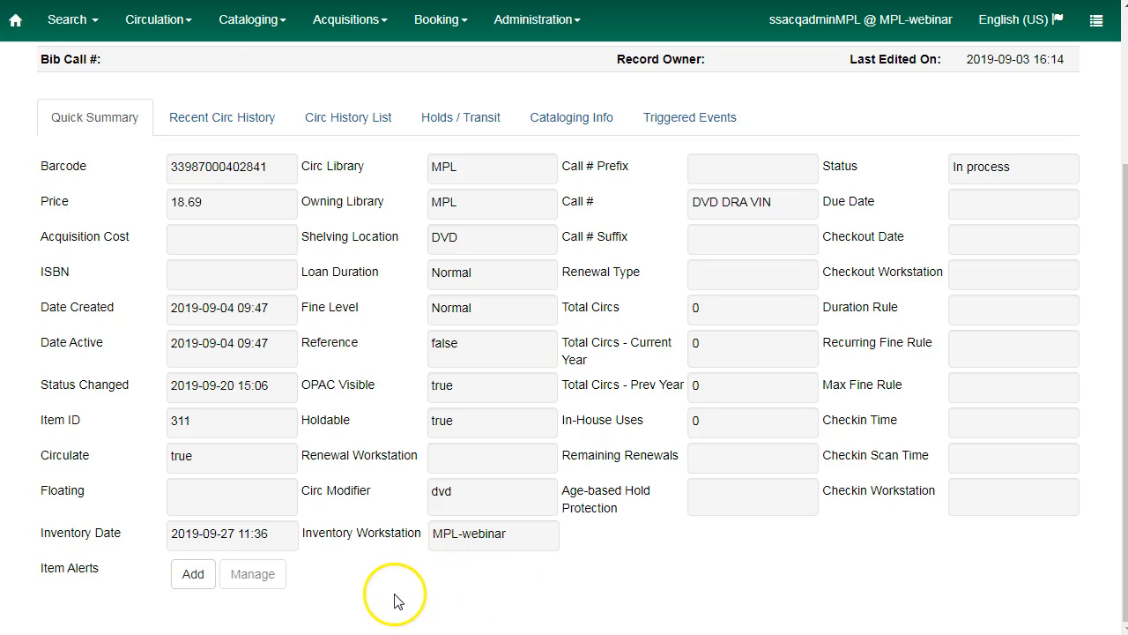
{"action": "mouse_move", "coordinate": [254, 573]}
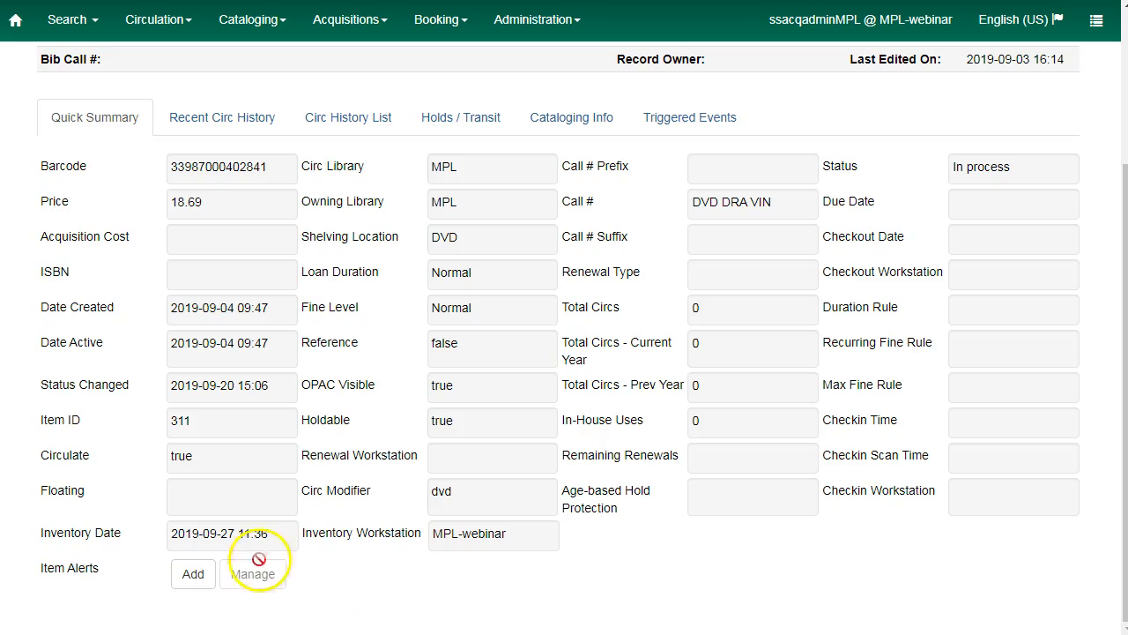
{"action": "mouse_move", "coordinate": [243, 550]}
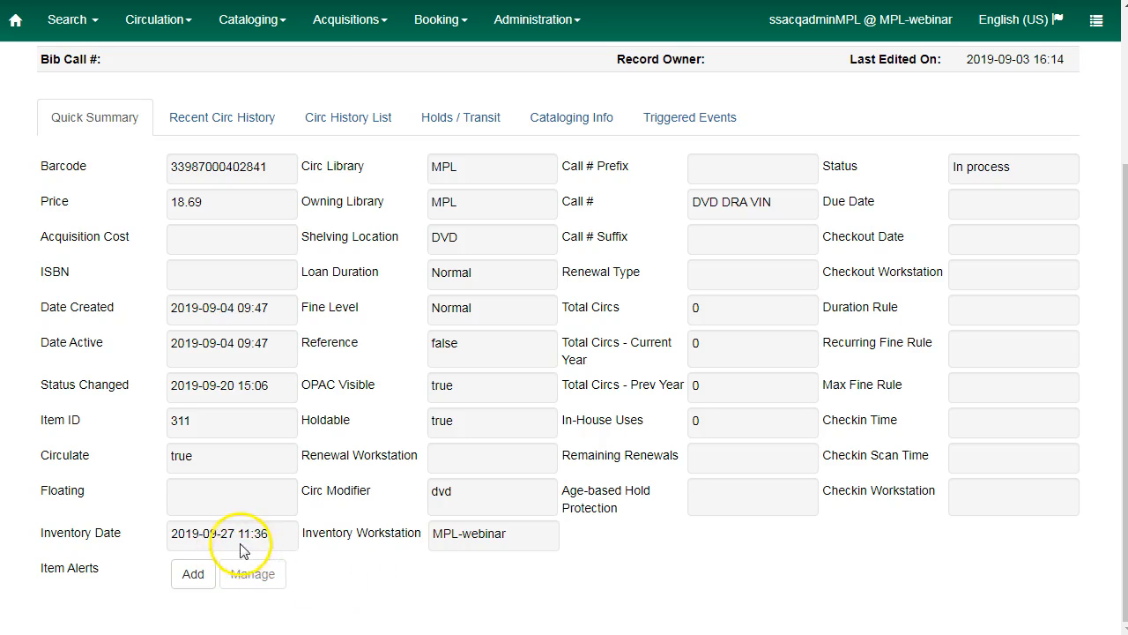
{"action": "mouse_move", "coordinate": [344, 547]}
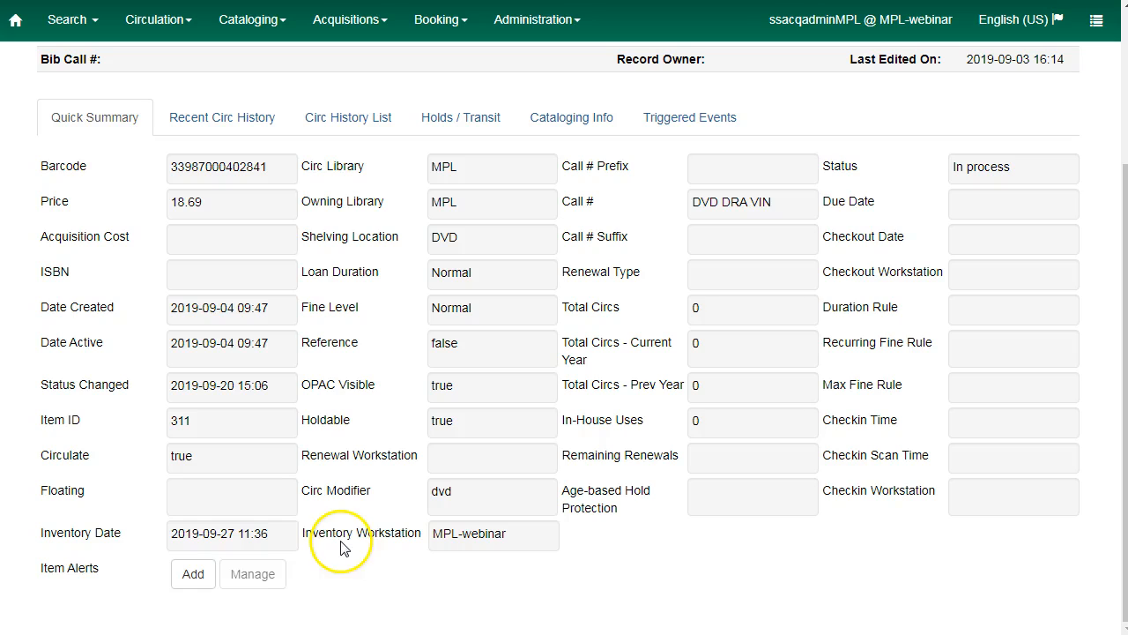
{"action": "mouse_move", "coordinate": [208, 550]}
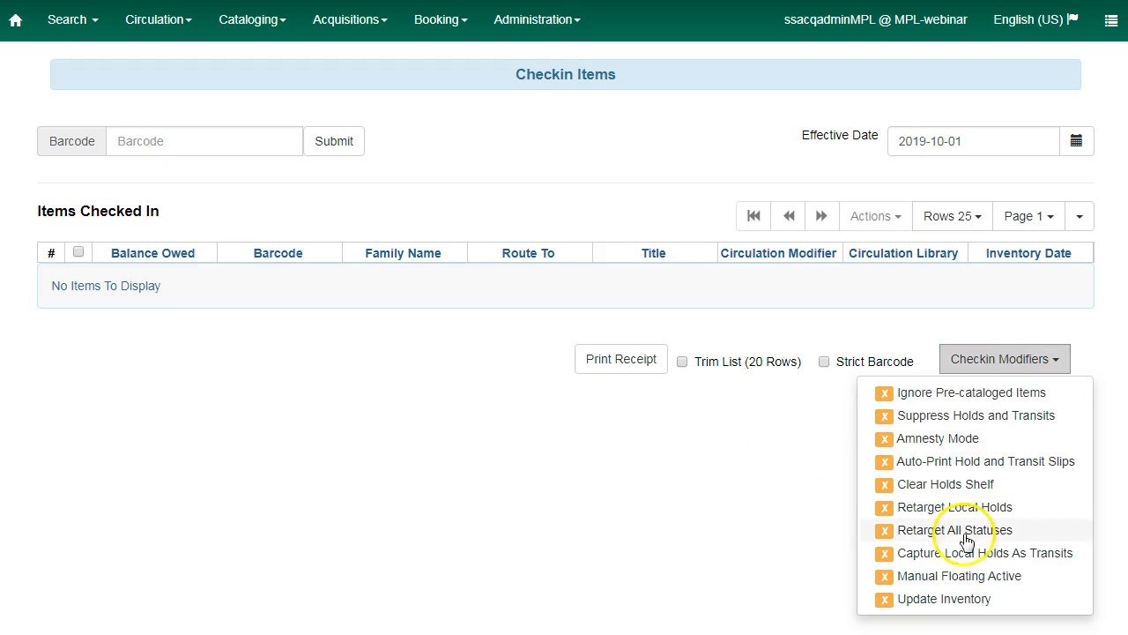
Enable the Update Inventory check-in modifier on the Checkin Items screen.
{"action": "left_click", "coordinate": [943, 599]}
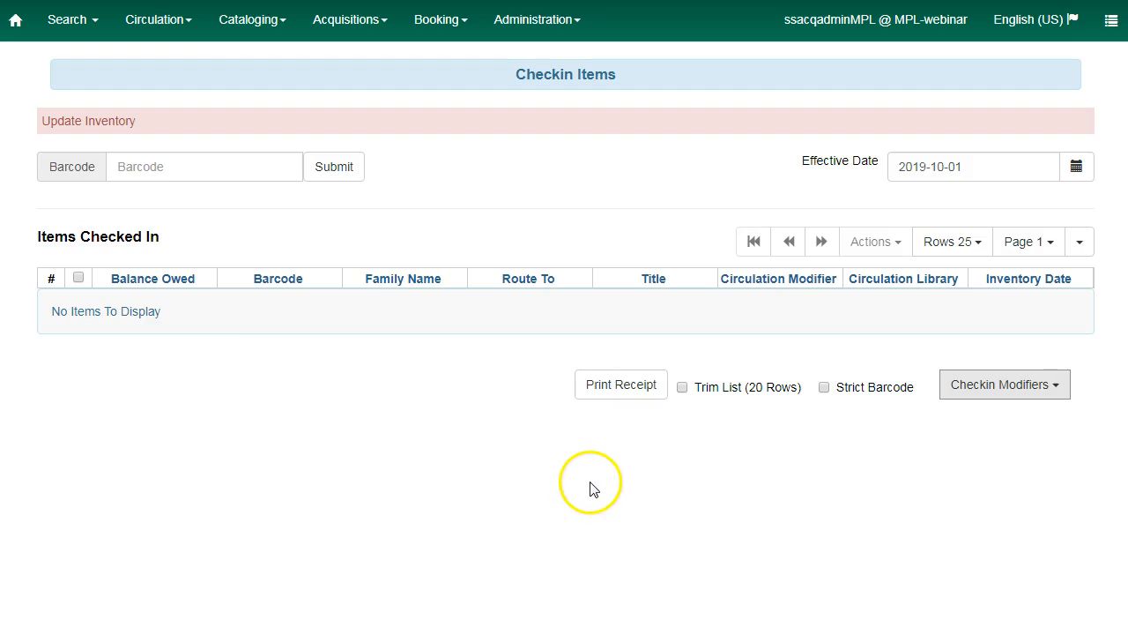
{"action": "mouse_move", "coordinate": [606, 480]}
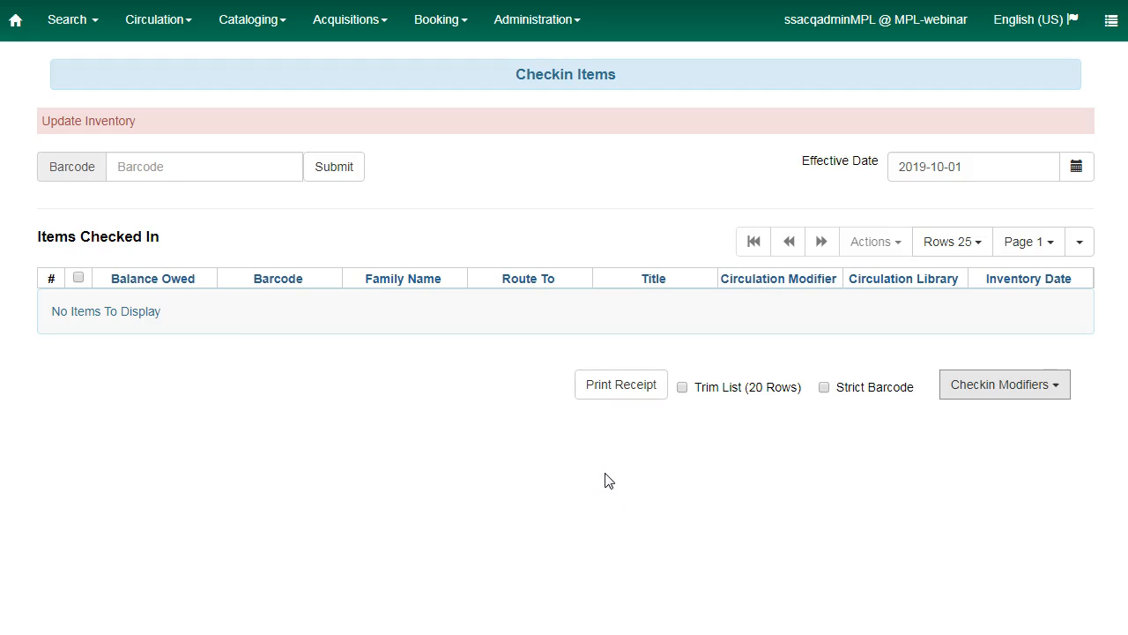
{"action": "mouse_move", "coordinate": [370, 335]}
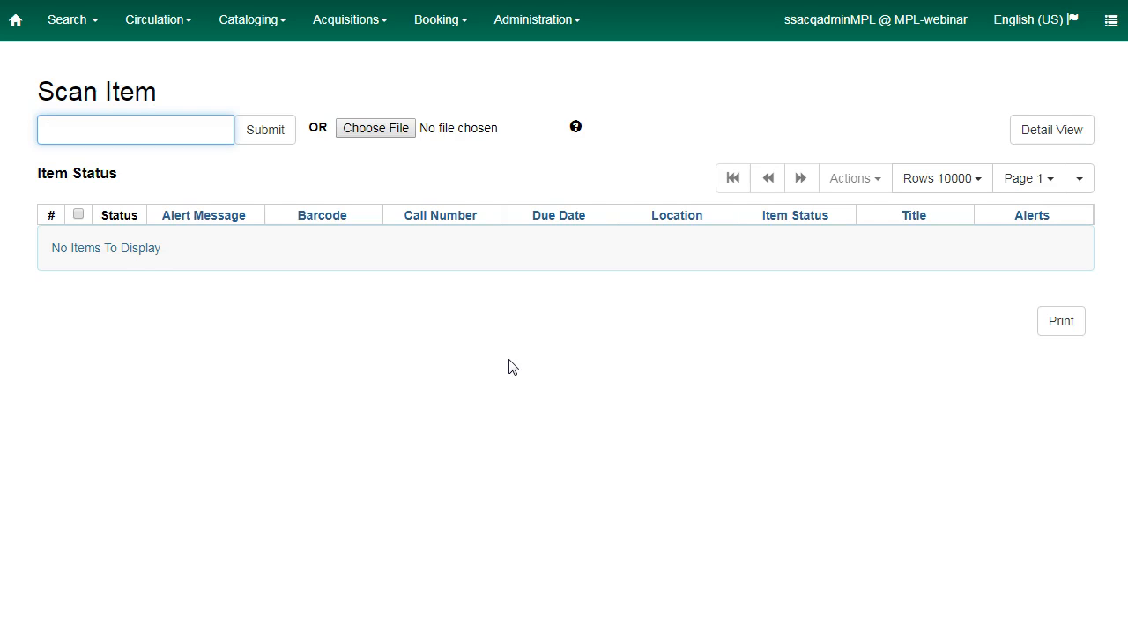
{"action": "mouse_move", "coordinate": [247, 244]}
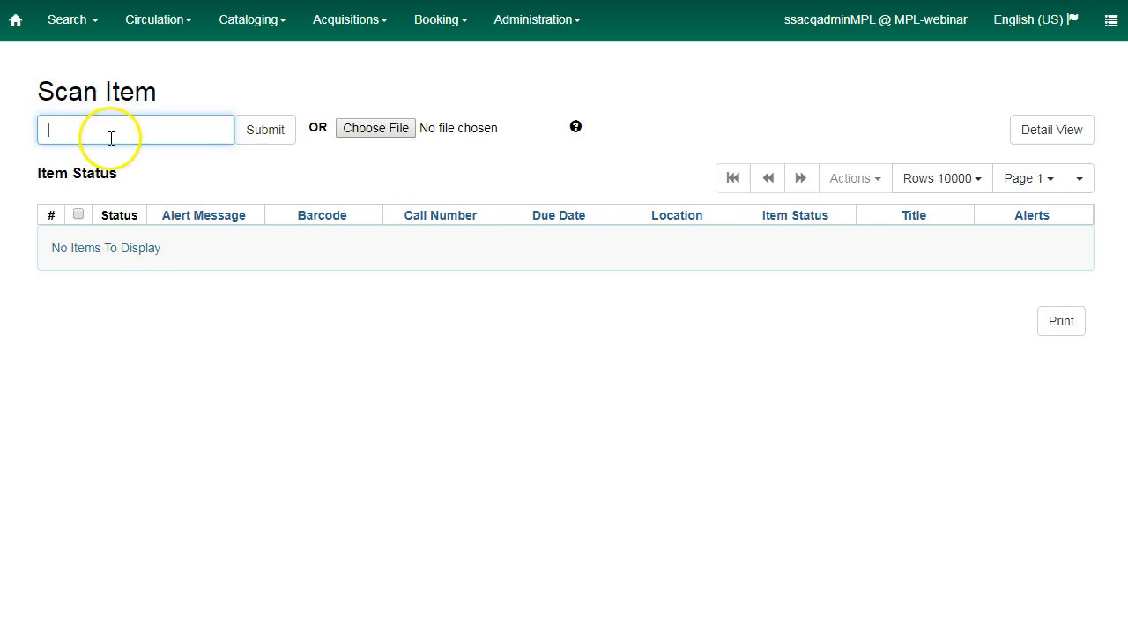
{"action": "mouse_move", "coordinate": [264, 254]}
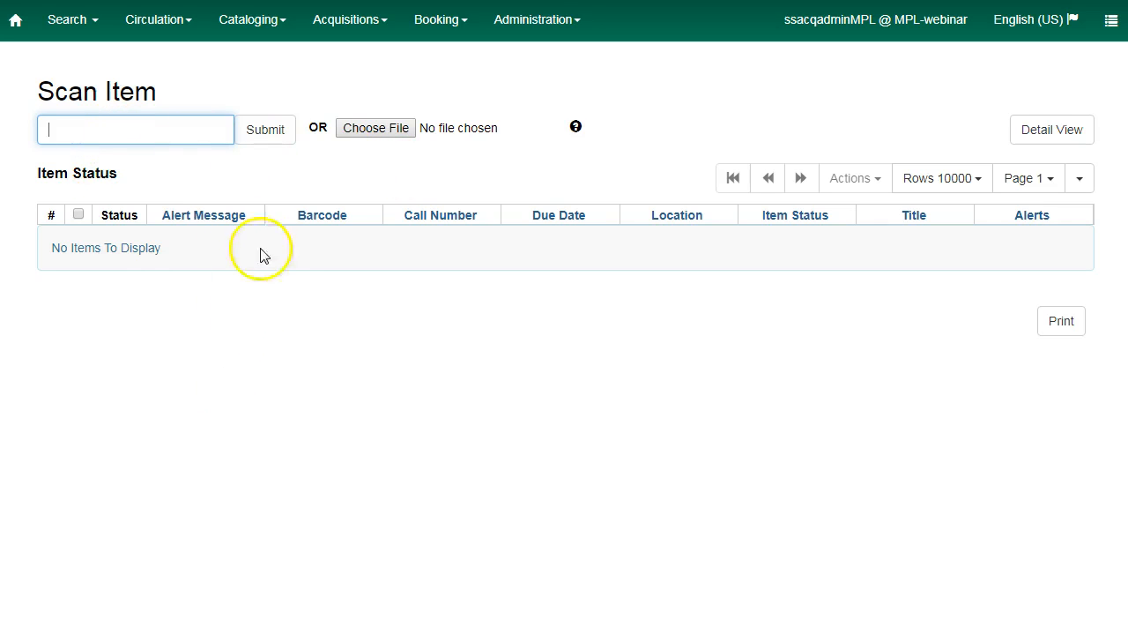
Load barcodes1.csv so its items fill the Scan Item list.
{"action": "left_click", "coordinate": [375, 127]}
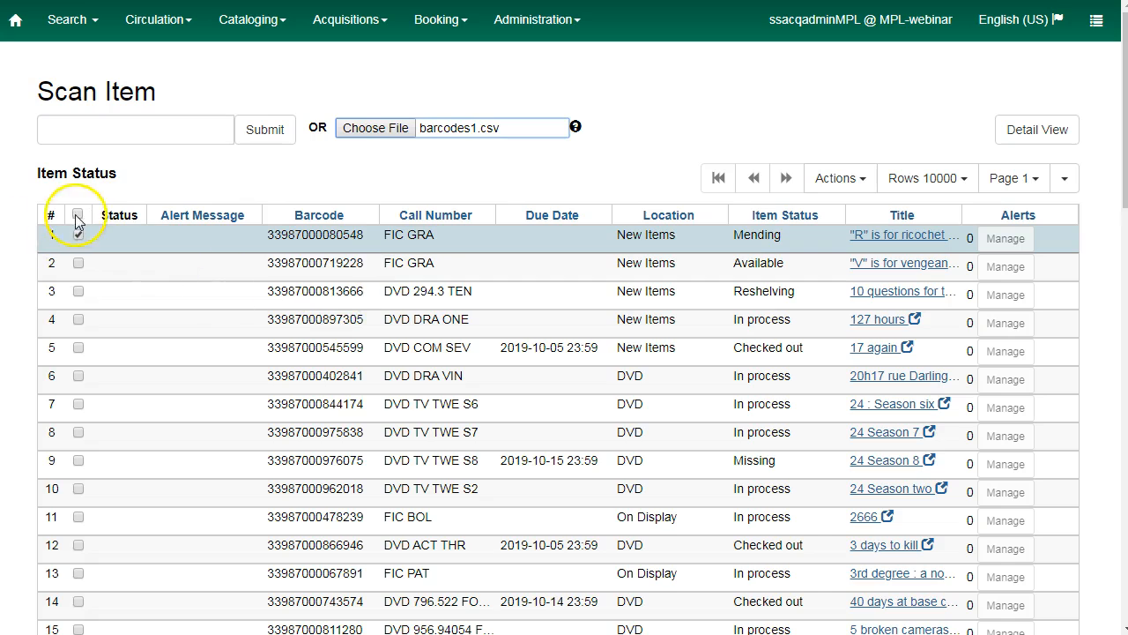
Select every listed item and update their inventory dates via Actions > Update Inventory.
{"action": "left_click", "coordinate": [836, 178]}
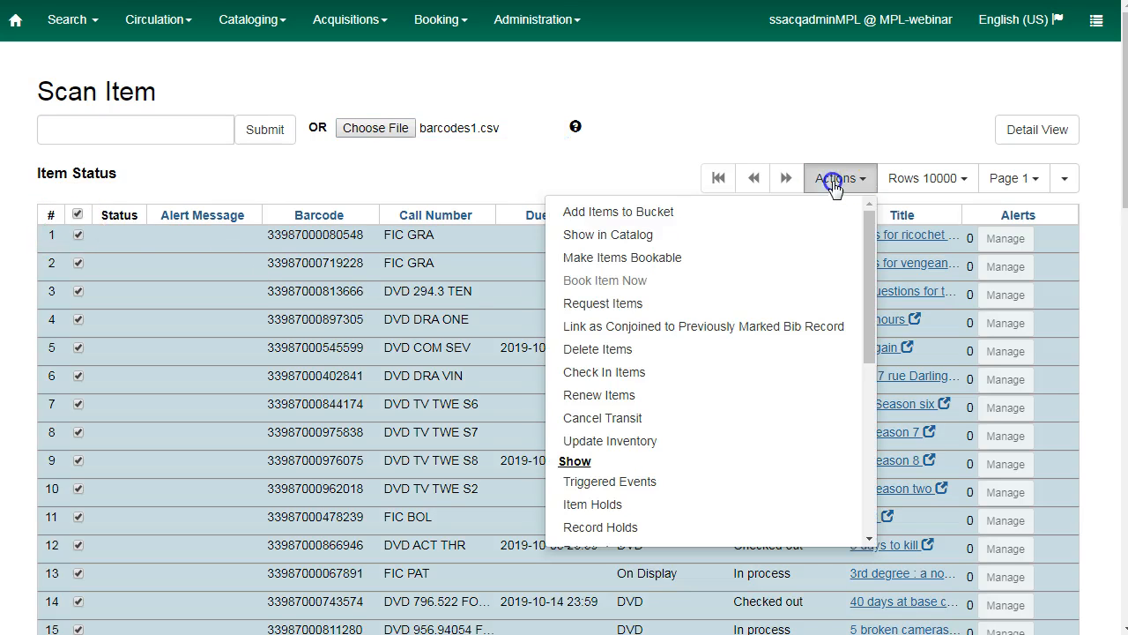
{"action": "mouse_move", "coordinate": [610, 441]}
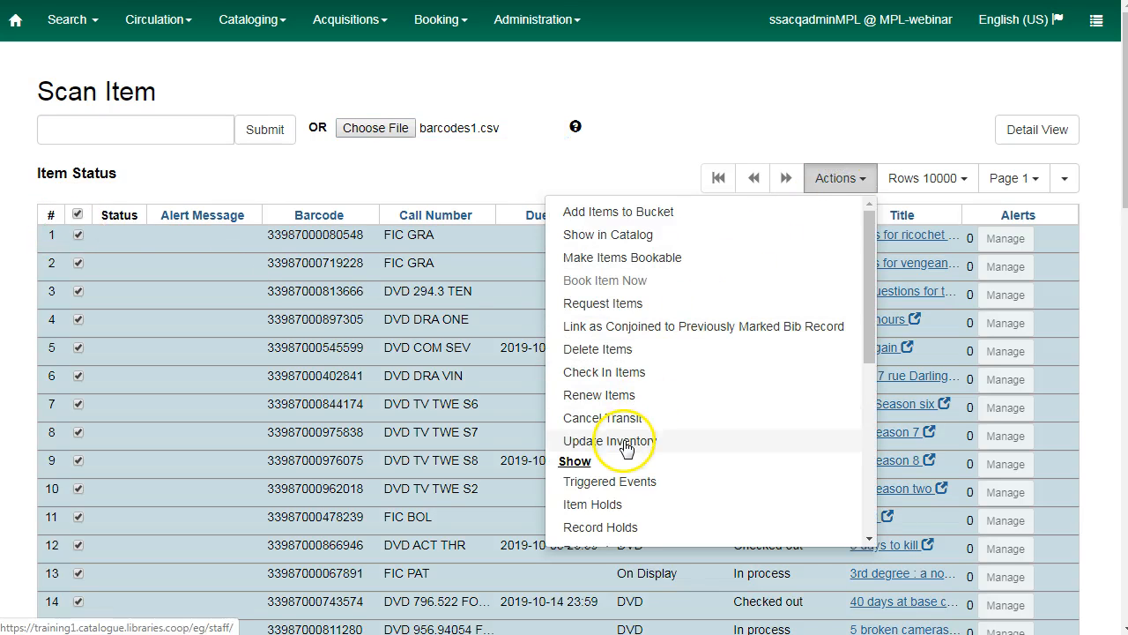
{"action": "left_click", "coordinate": [621, 440]}
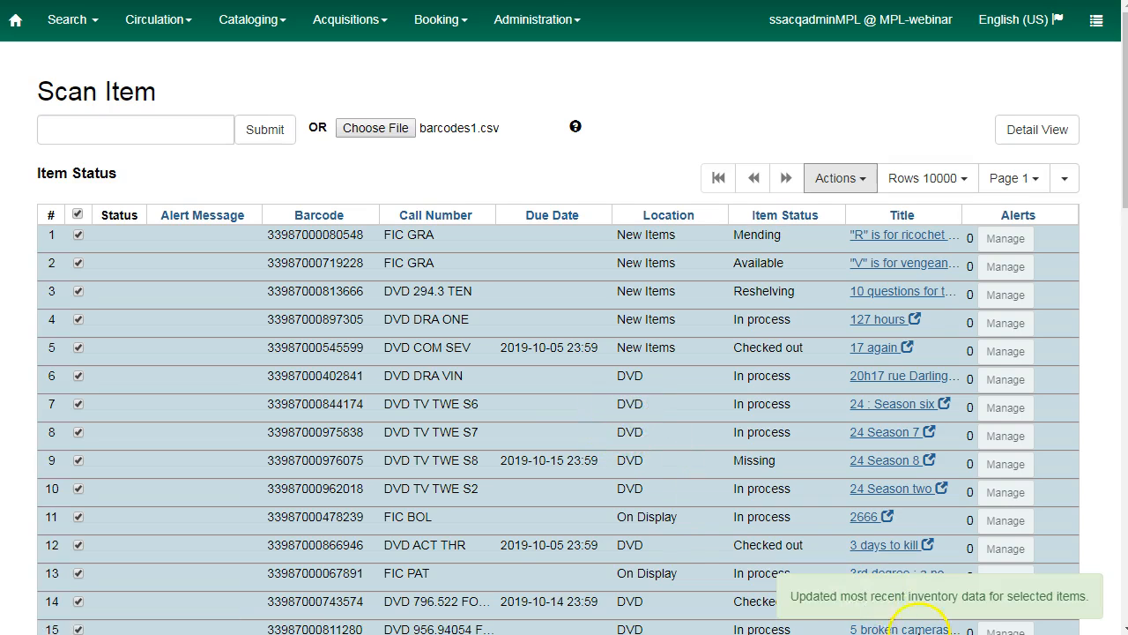
{"action": "mouse_move", "coordinate": [953, 603]}
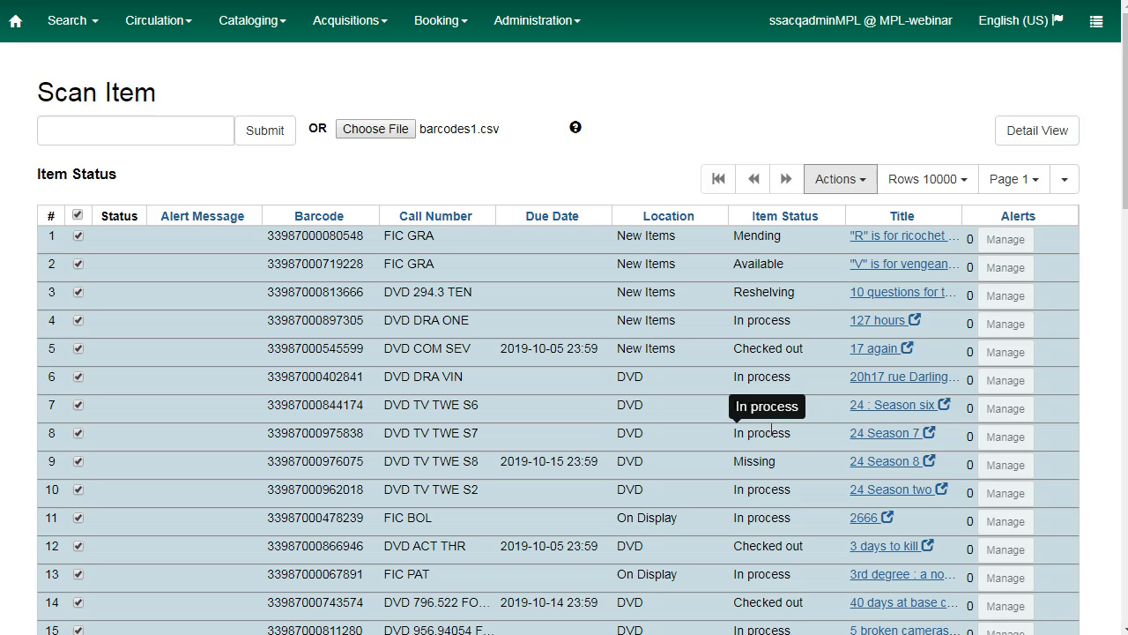
{"action": "mouse_move", "coordinate": [762, 434]}
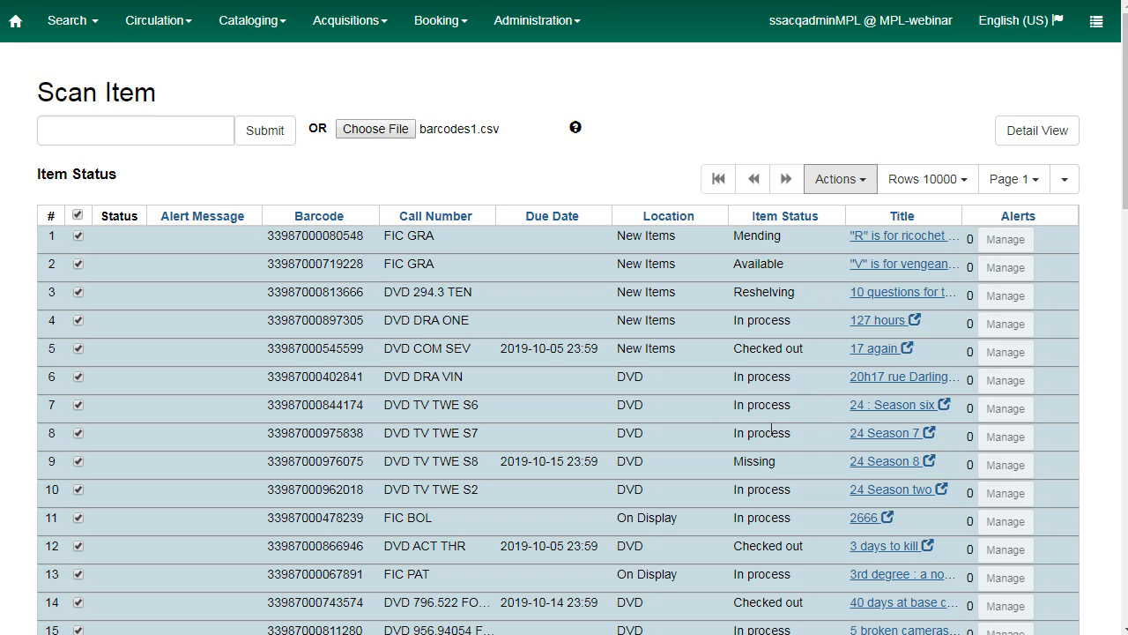